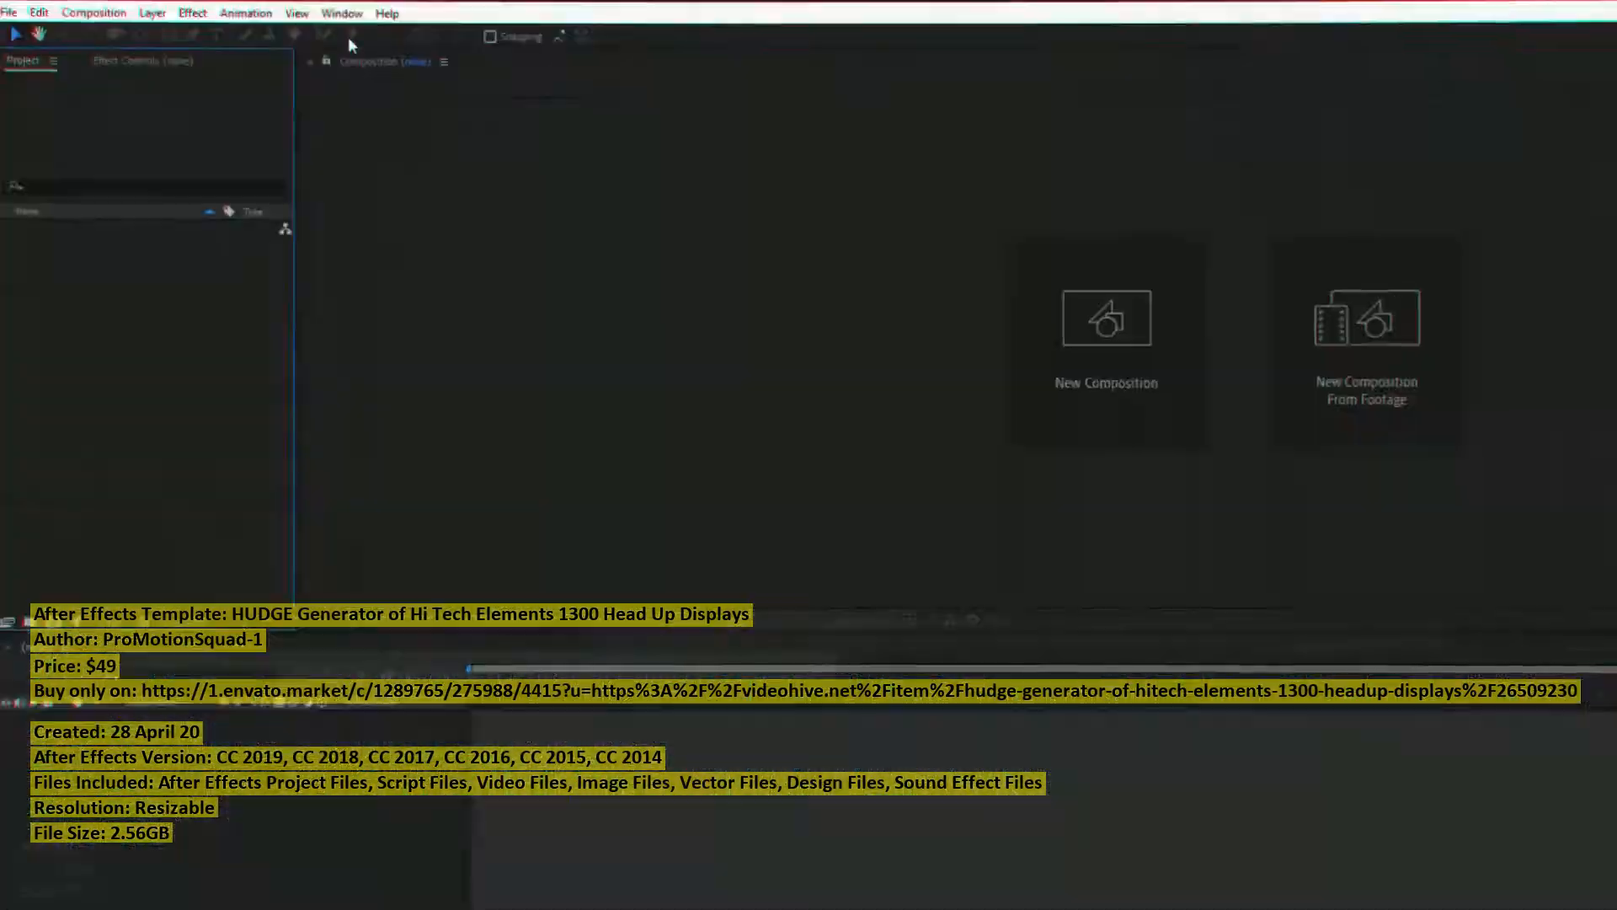
- Bring up the Motion Bro extension showing the HUDGE pack's Complex elements
click(342, 12)
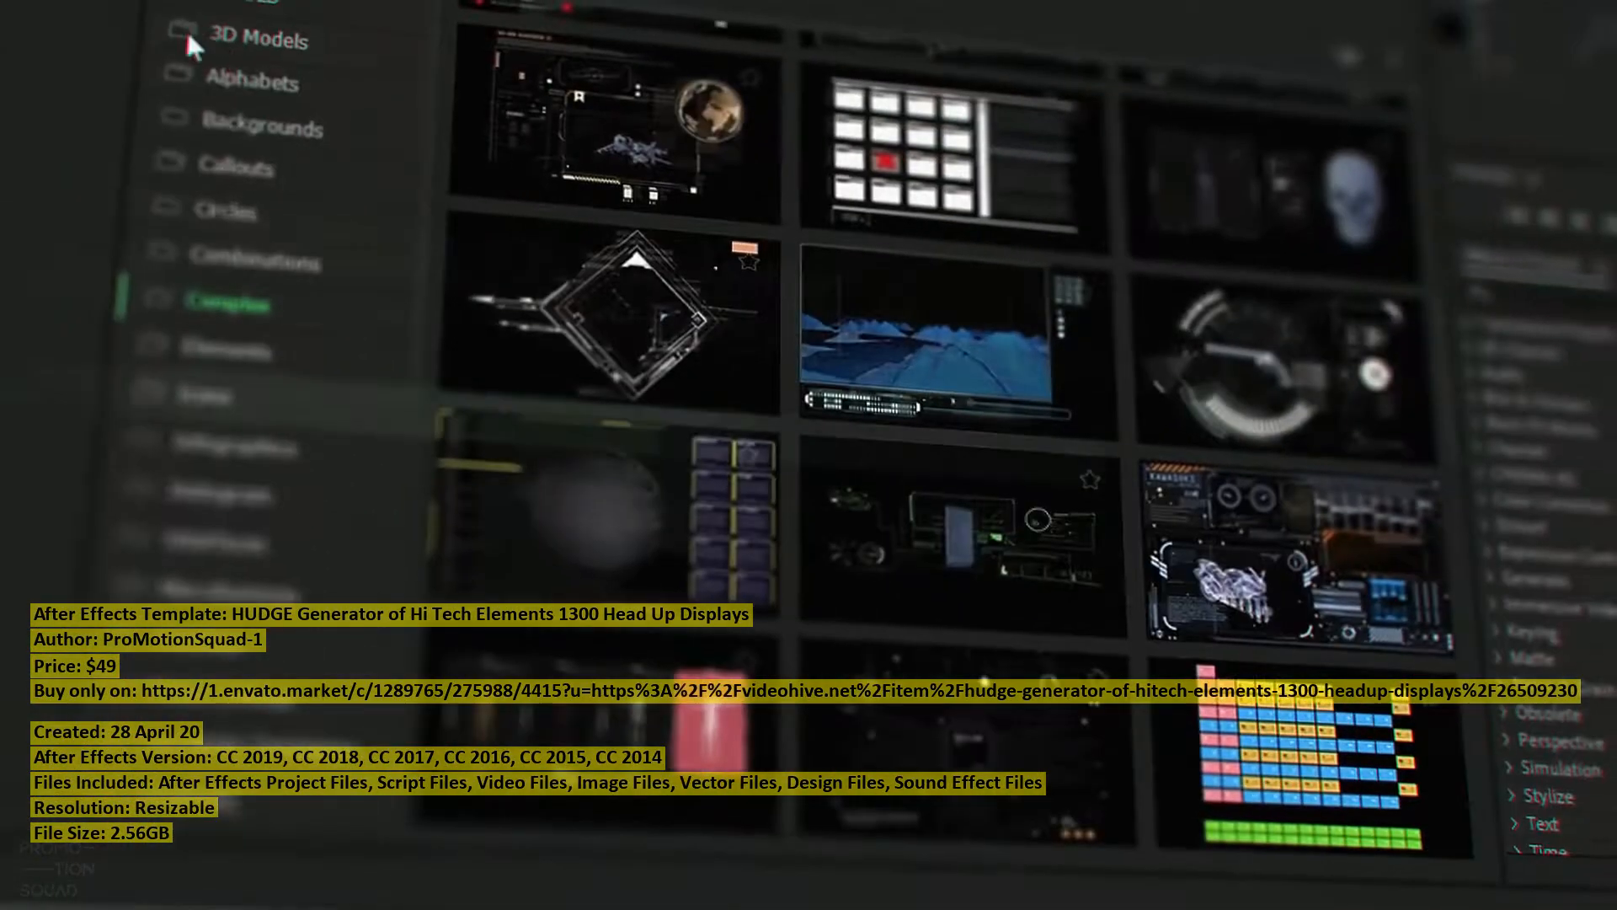
- Scroll the Complex category to reach the Turbine 1 element
scroll(down, 3)
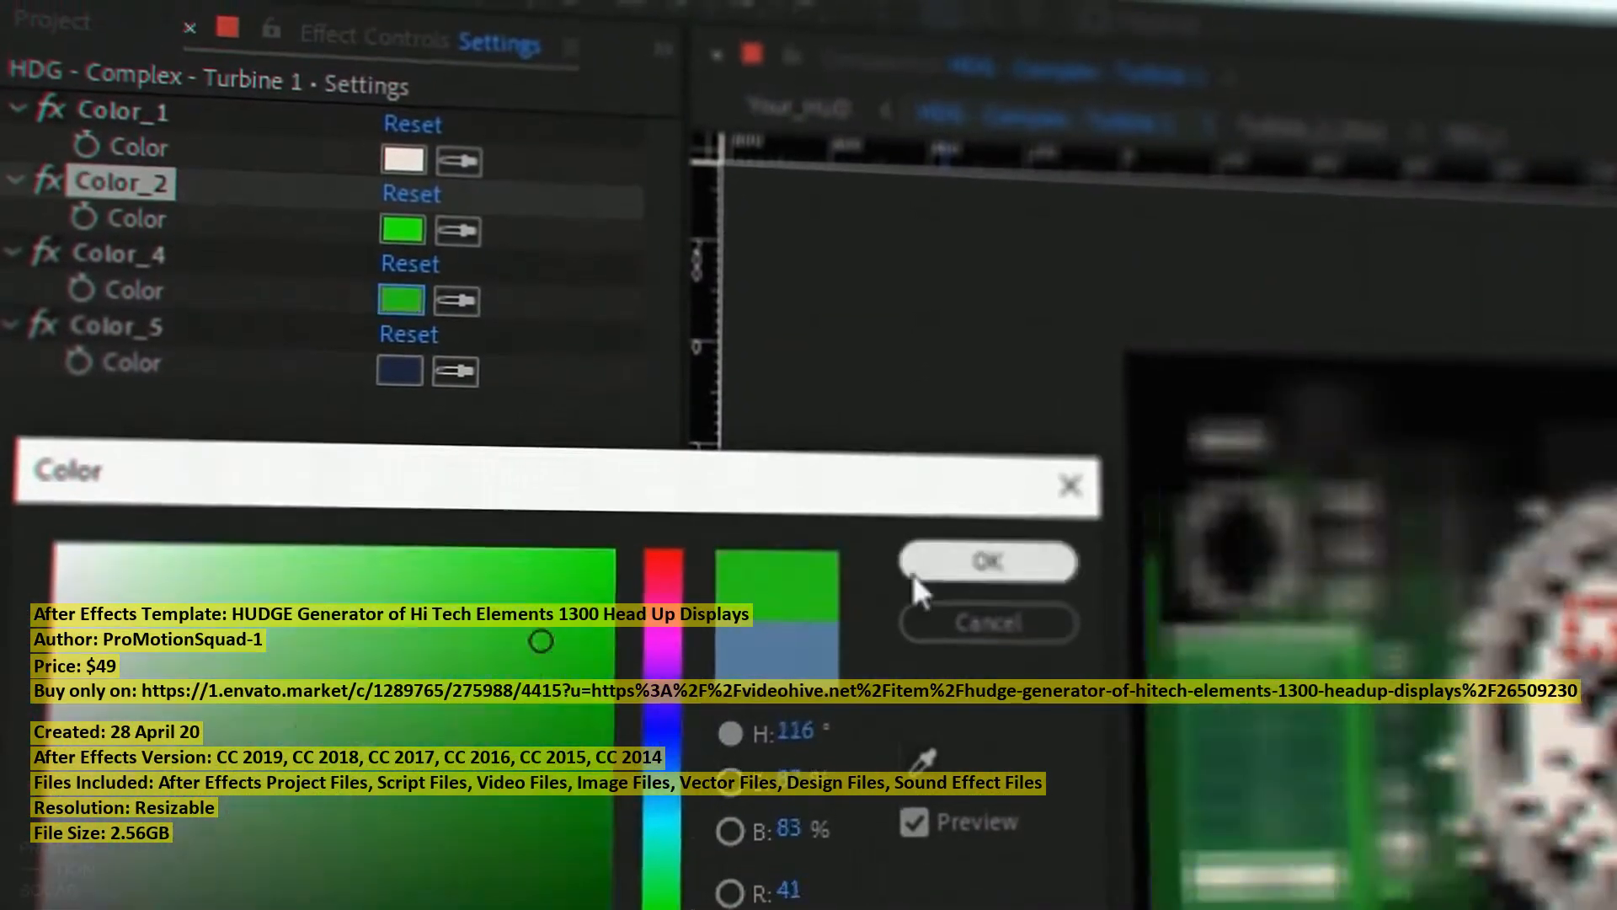
- Confirm the green colour, then create a full-detail HUD from the HUD_GENERATOR_TEST shape paths
click(986, 559)
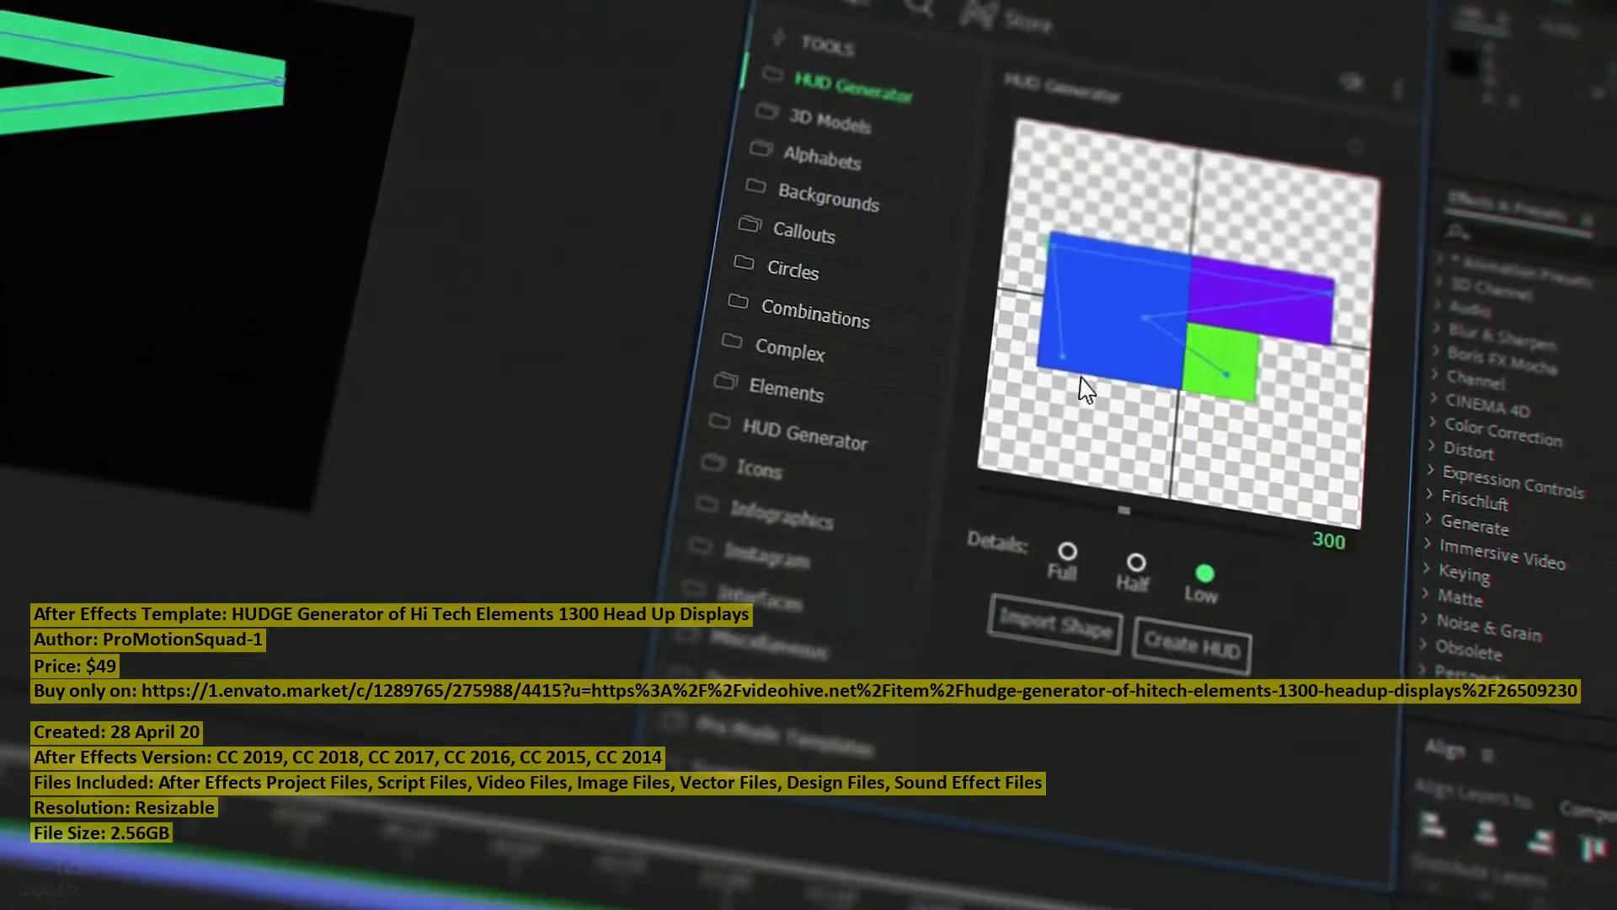
click(1193, 647)
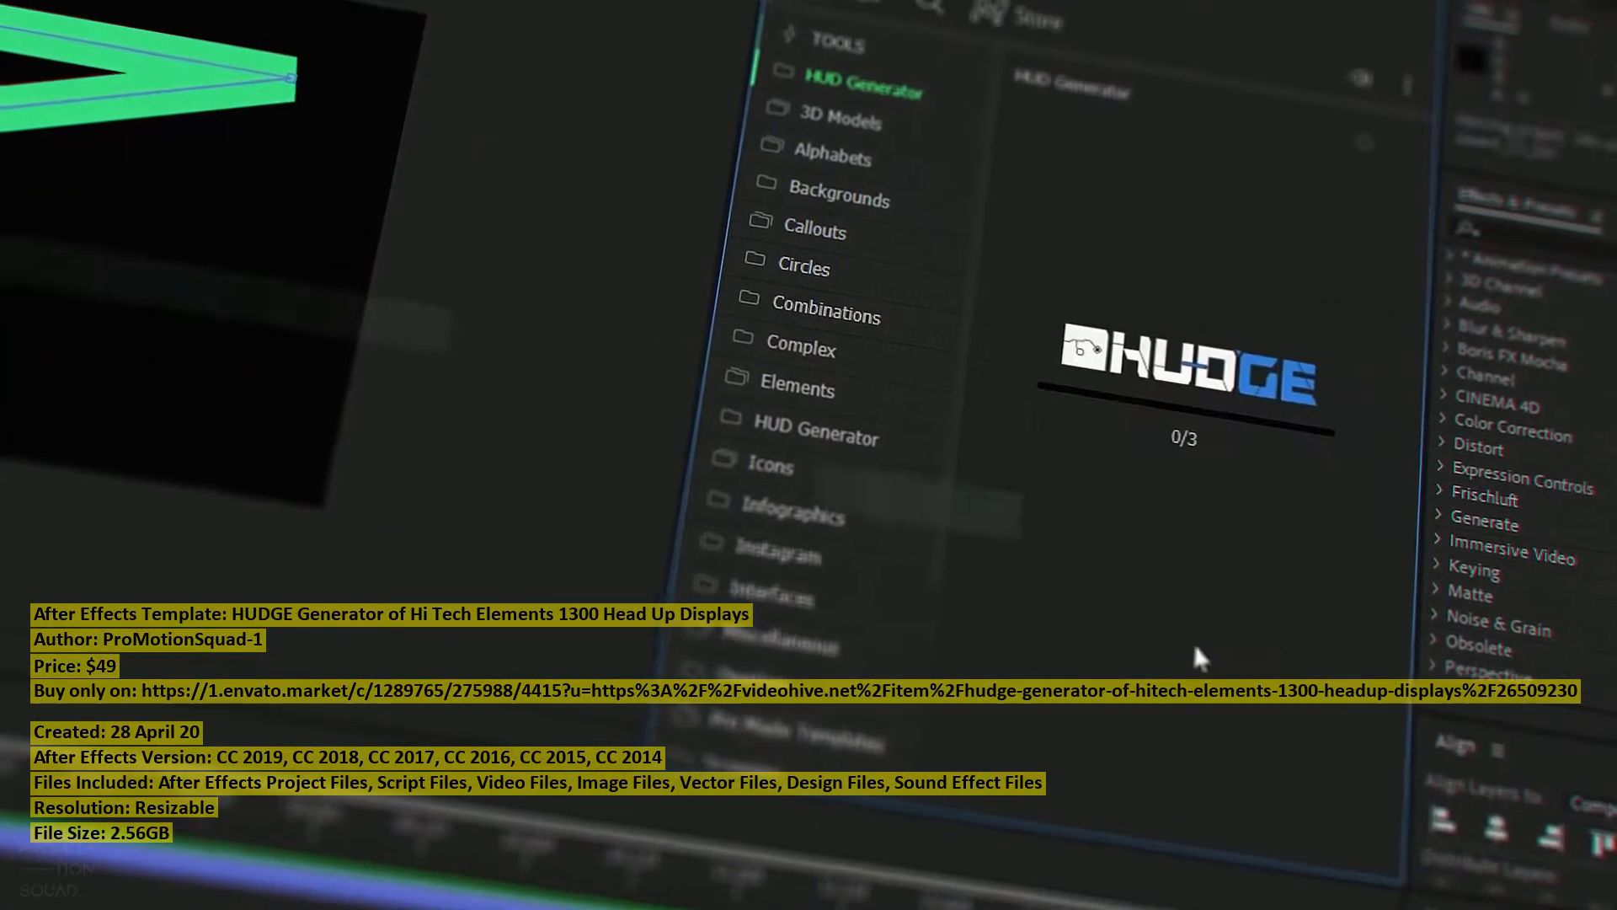
click(1201, 637)
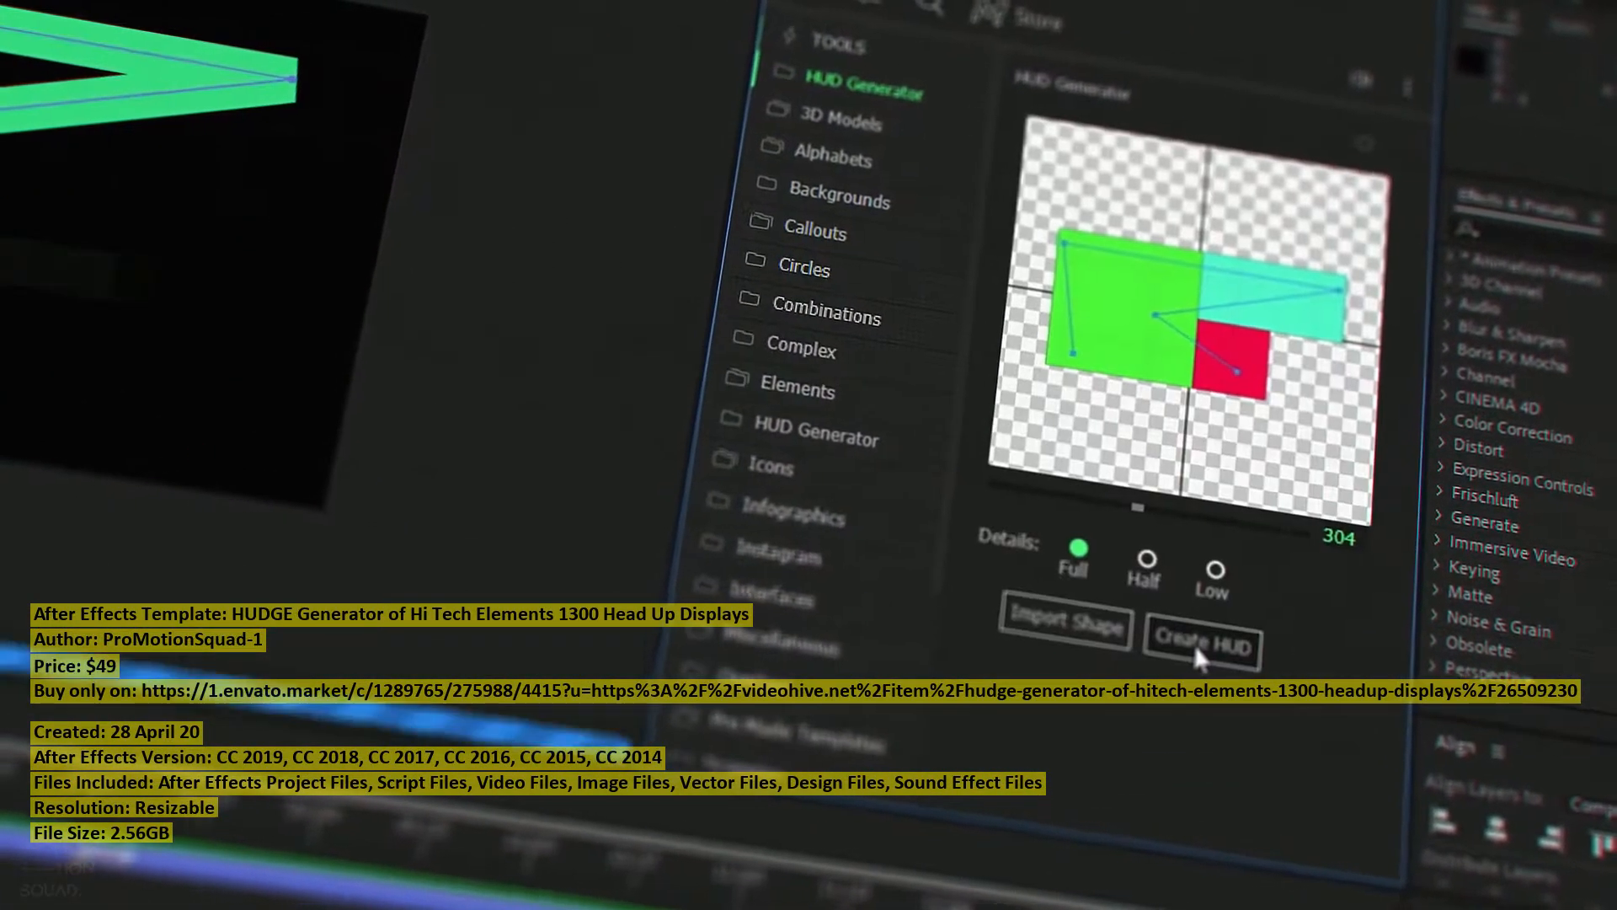
click(1201, 644)
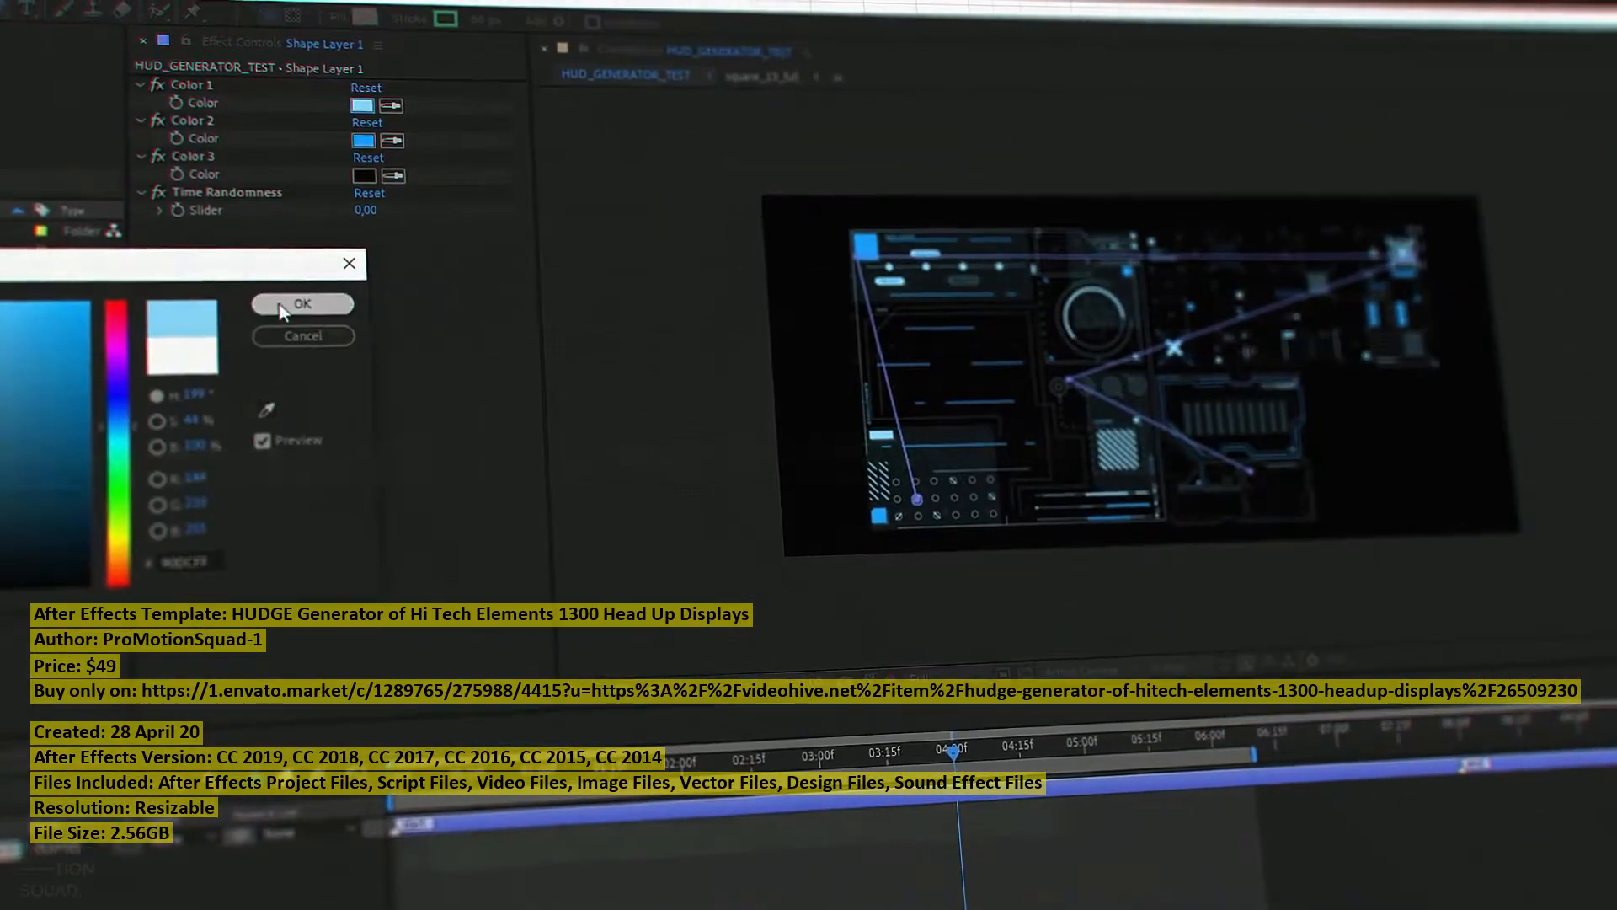
- Confirm the light blue tint and create a new low-detail HUD with a diamond centrepiece
click(301, 304)
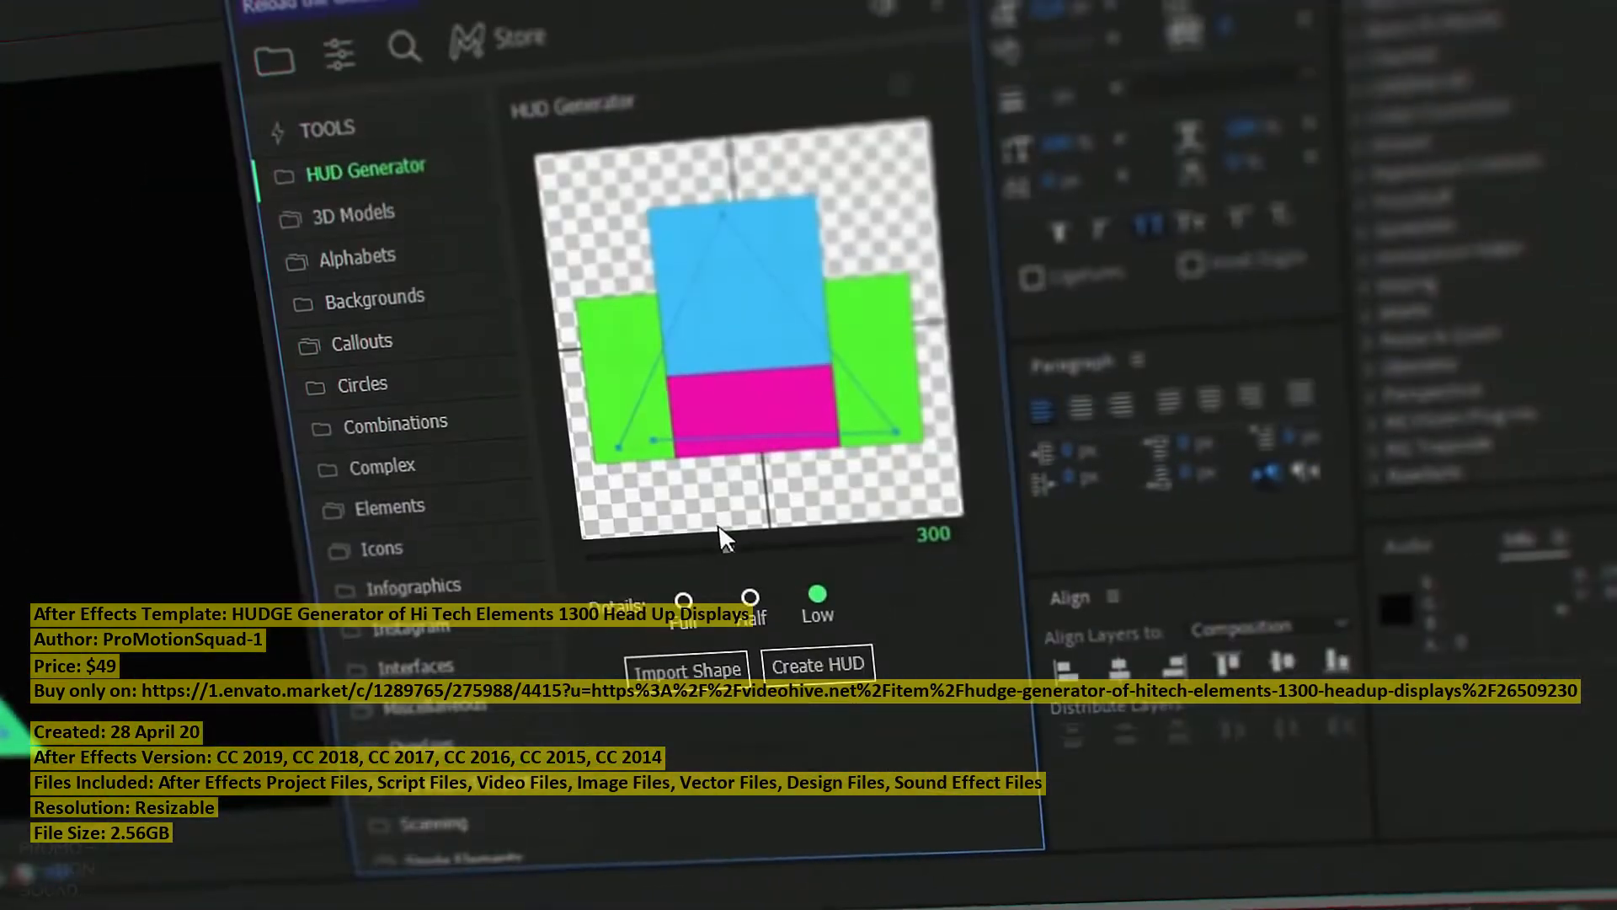
click(817, 666)
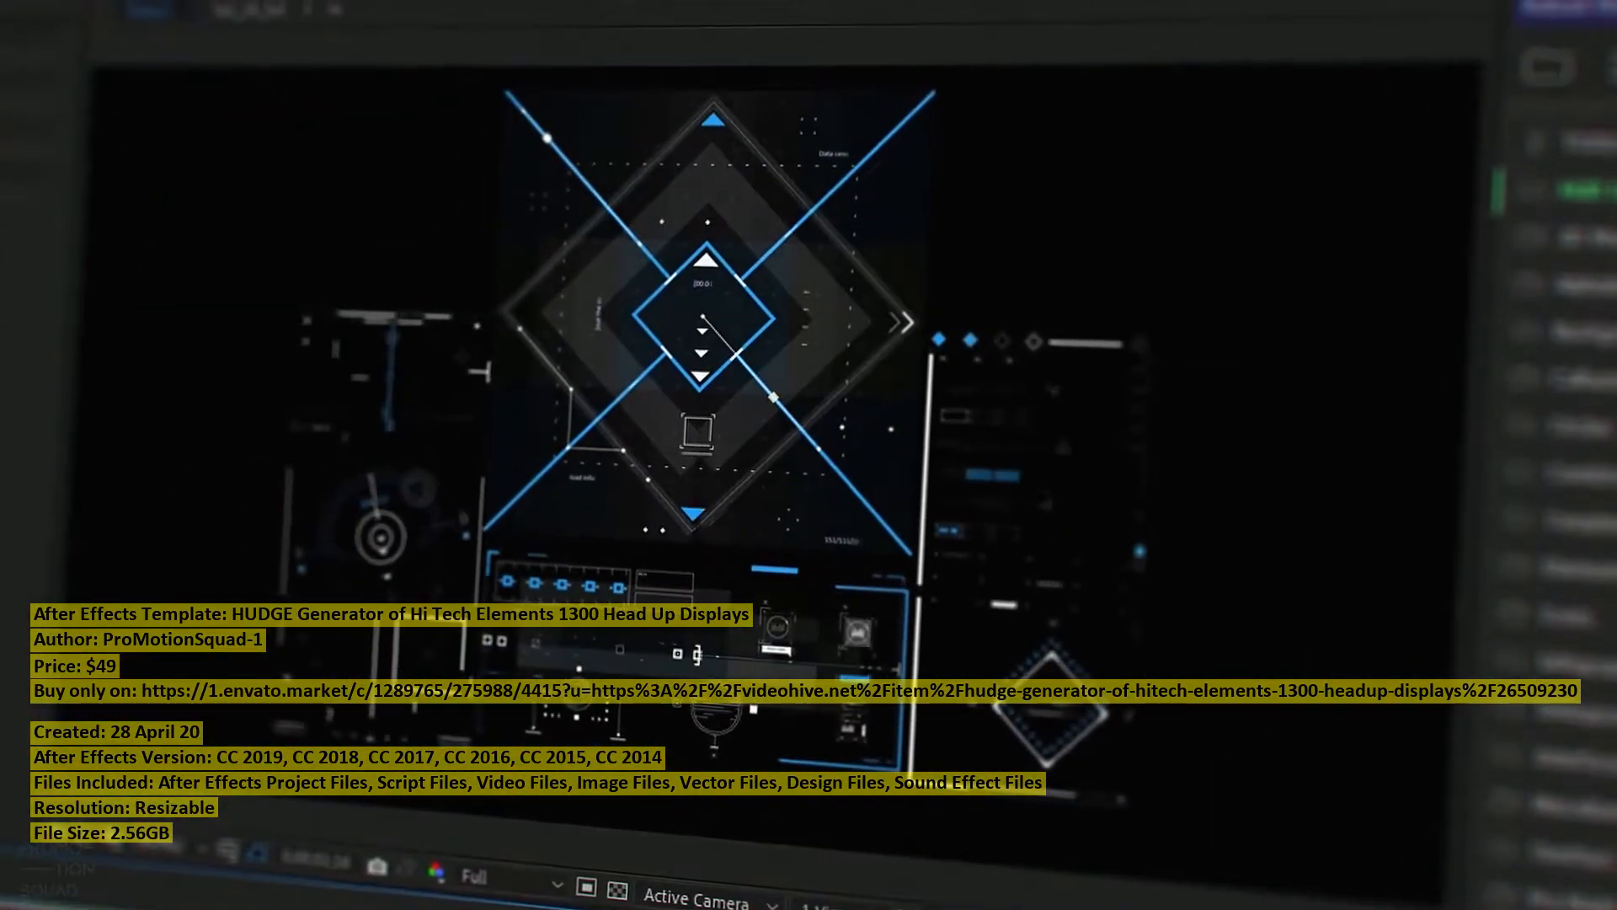